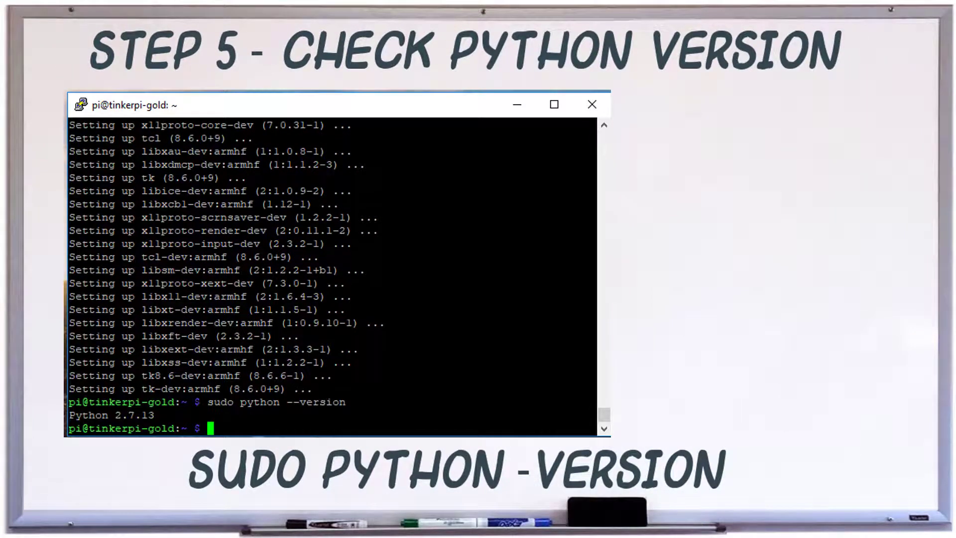
Run 'sudo python3 --version' to check the Python 3 version
{"action": "type", "text": "sudo python3 --version"}
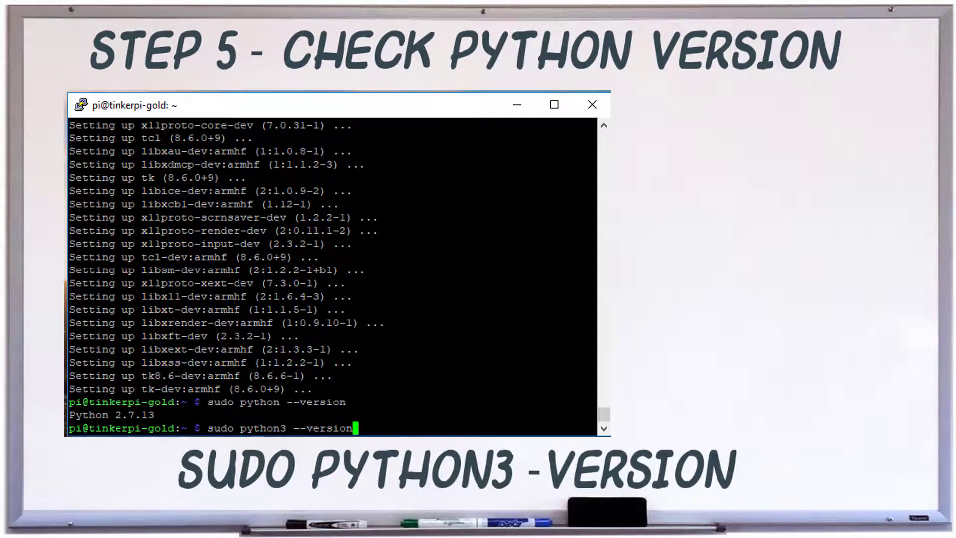
{"action": "key", "text": "Return"}
{"action": "type", "text": "gpio -v"}
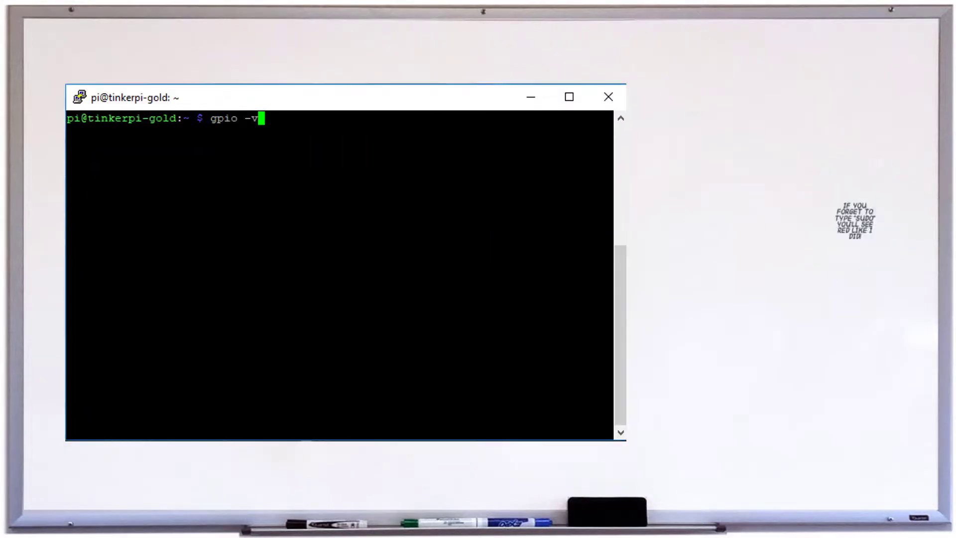
Run 'gpio -v' to confirm gpio 2.46, then 'sudo python --version' showing 2.7.13
{"action": "key", "text": "Return"}
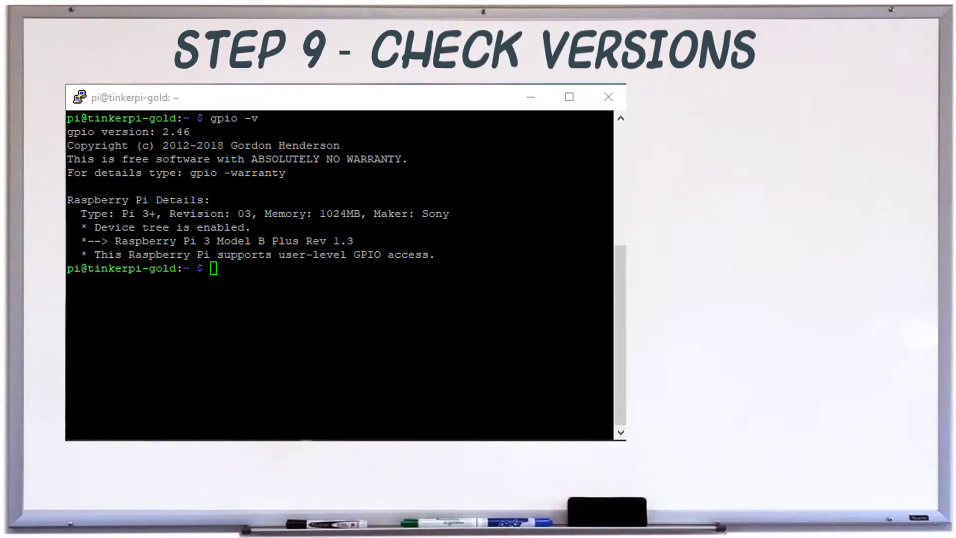
{"action": "type", "text": "sudo python --version"}
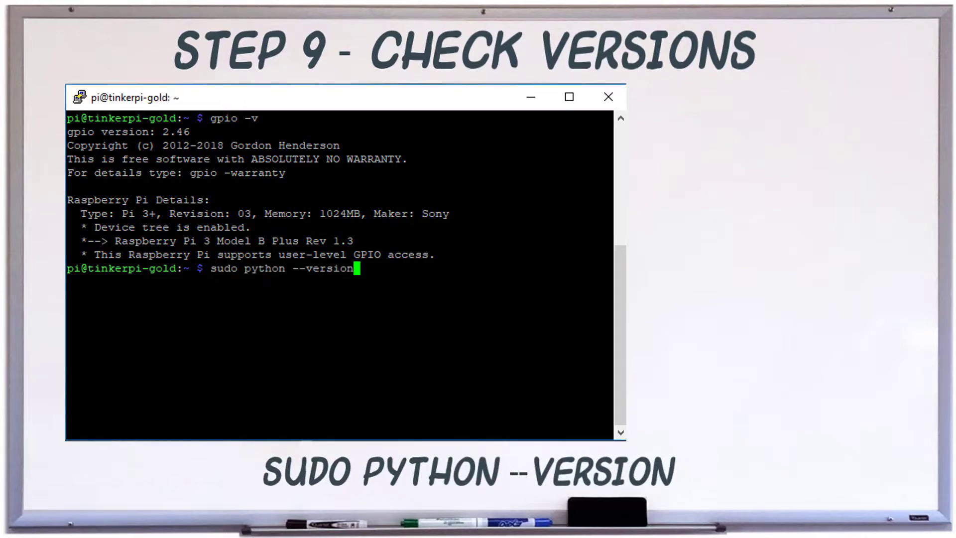
{"action": "key", "text": "Return"}
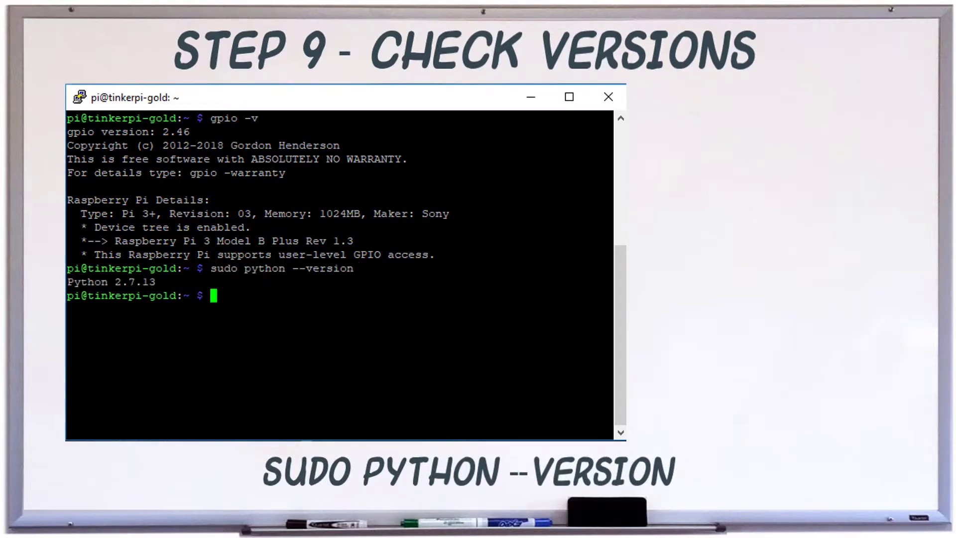